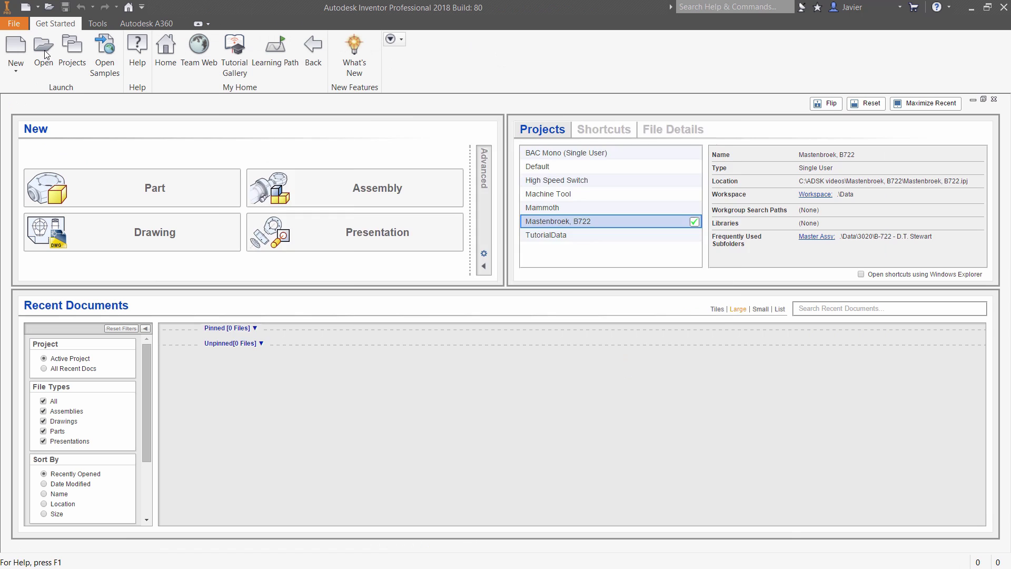
Open B-722 - ASSEMBLY MACHINE SCHEME_ADSK.iam from the Master Assy folder.
left_click(42, 49)
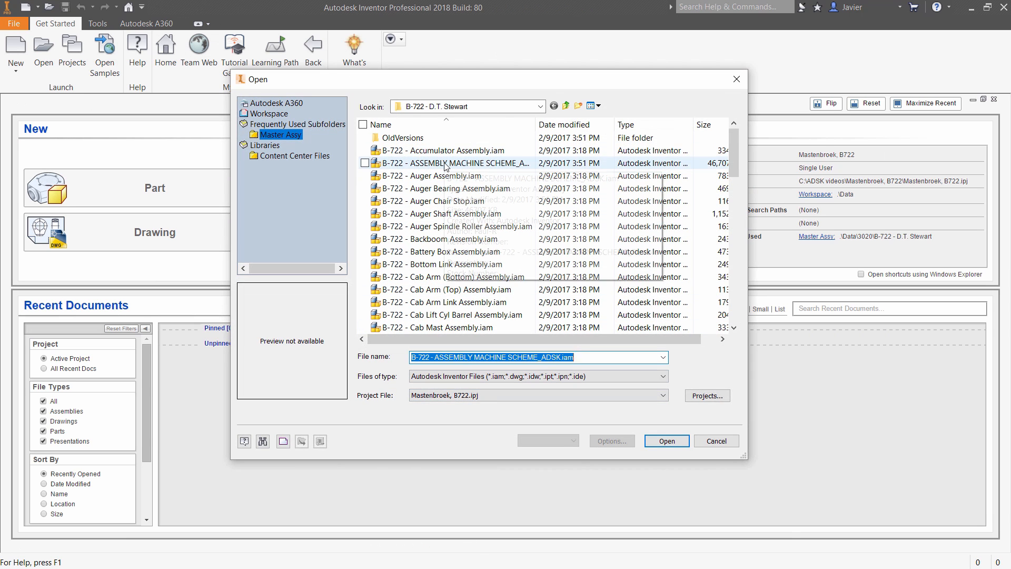
left_click(545, 440)
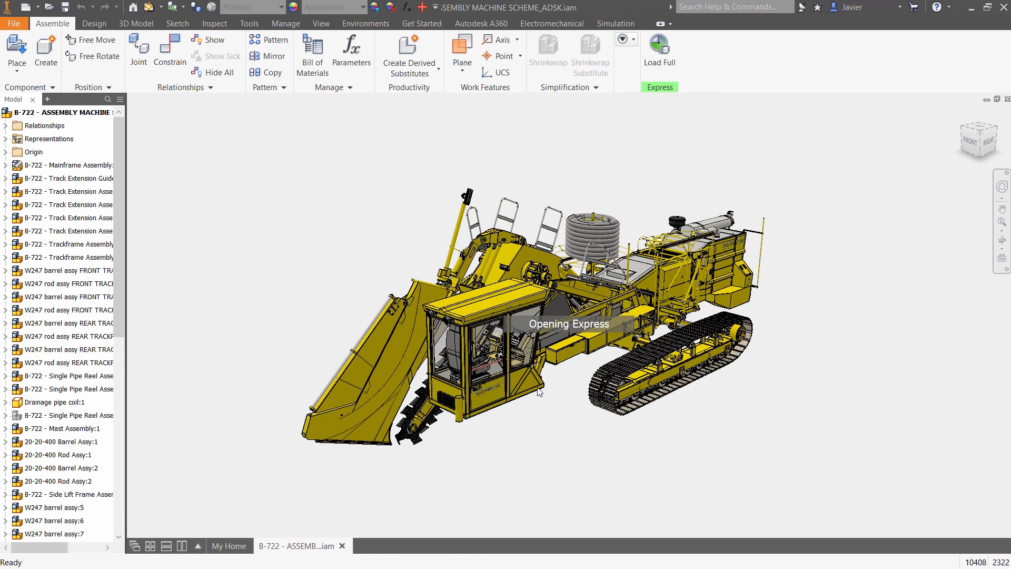
Load the full B-722 trencher assembly instead of Express mode.
left_click(248, 23)
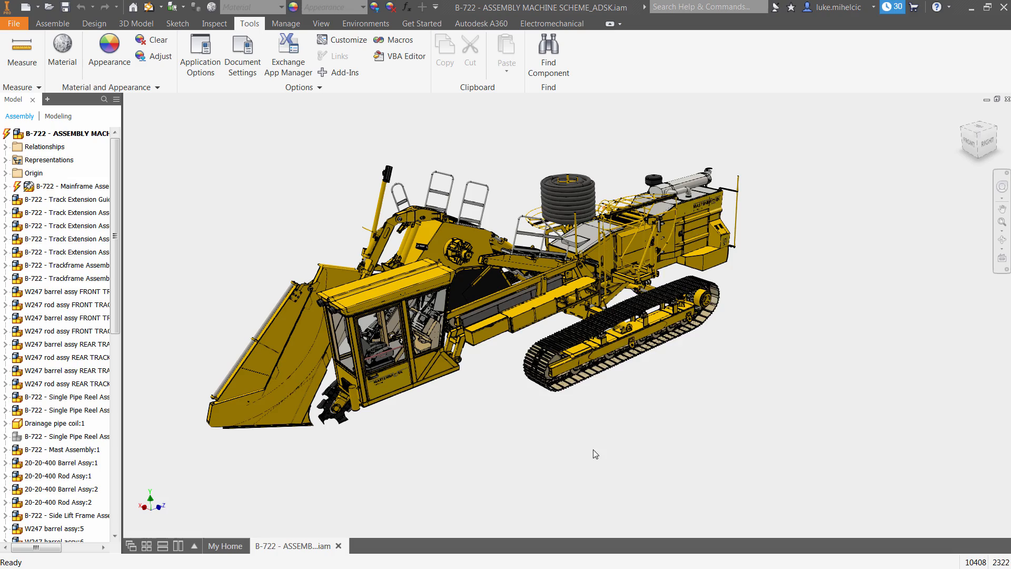
left_click(65, 264)
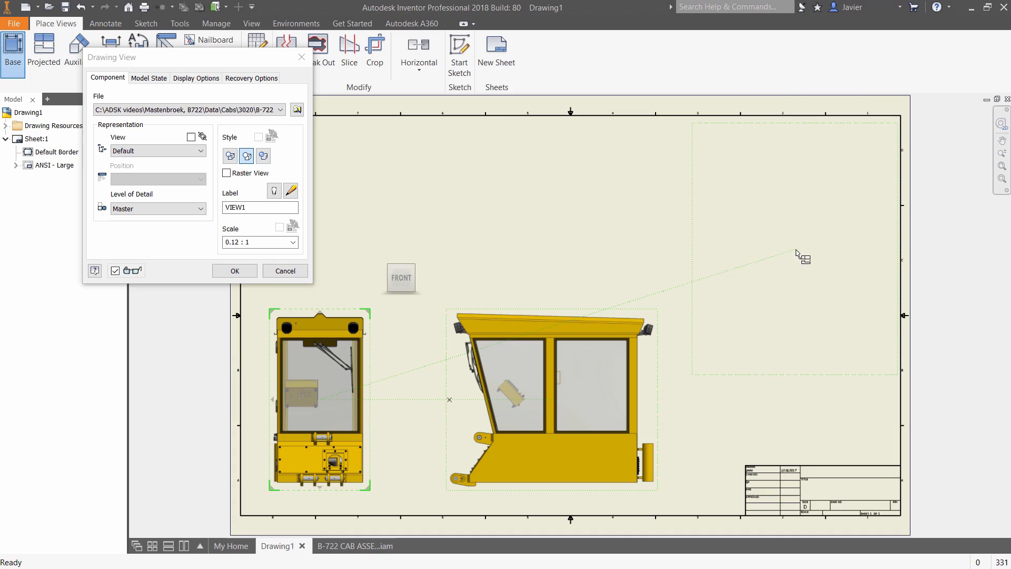
Place another cab view and begin opening B-722 GENERAL ASSEMBLY.dwg.
left_click(234, 270)
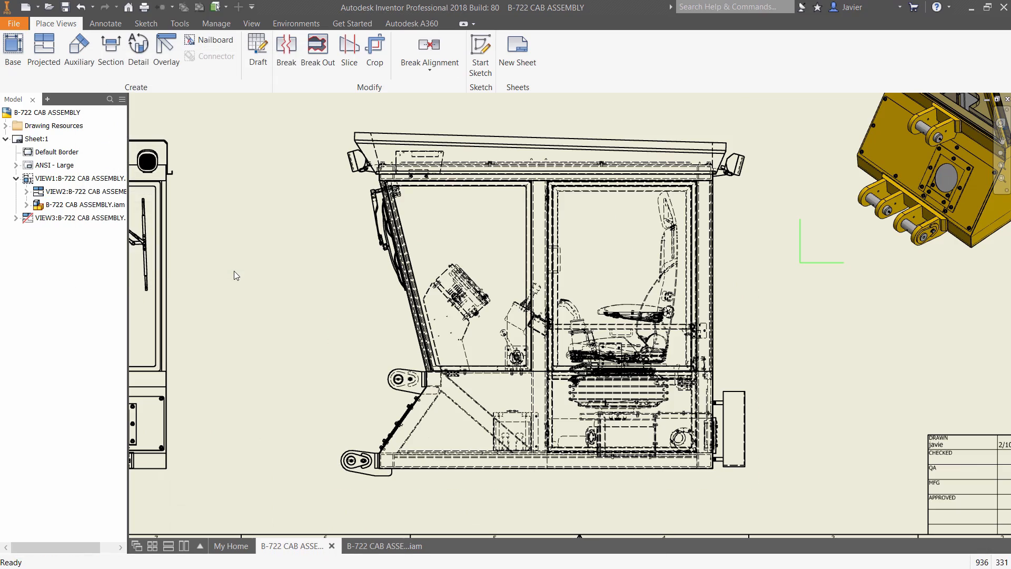
left_click(384, 546)
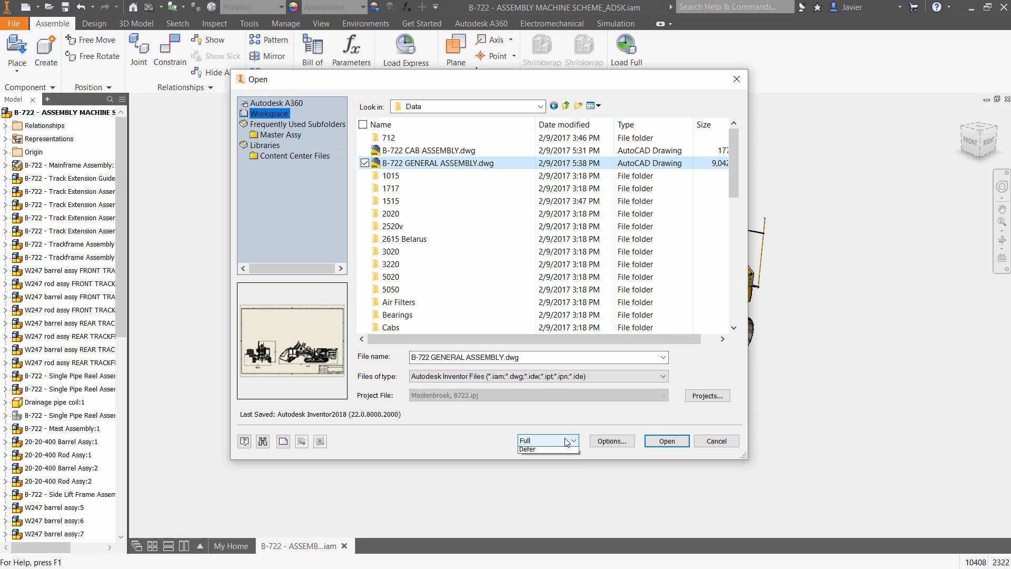
Open B-722 GENERAL ASSEMBLY.dwg with model loading set to Defer.
left_click(537, 448)
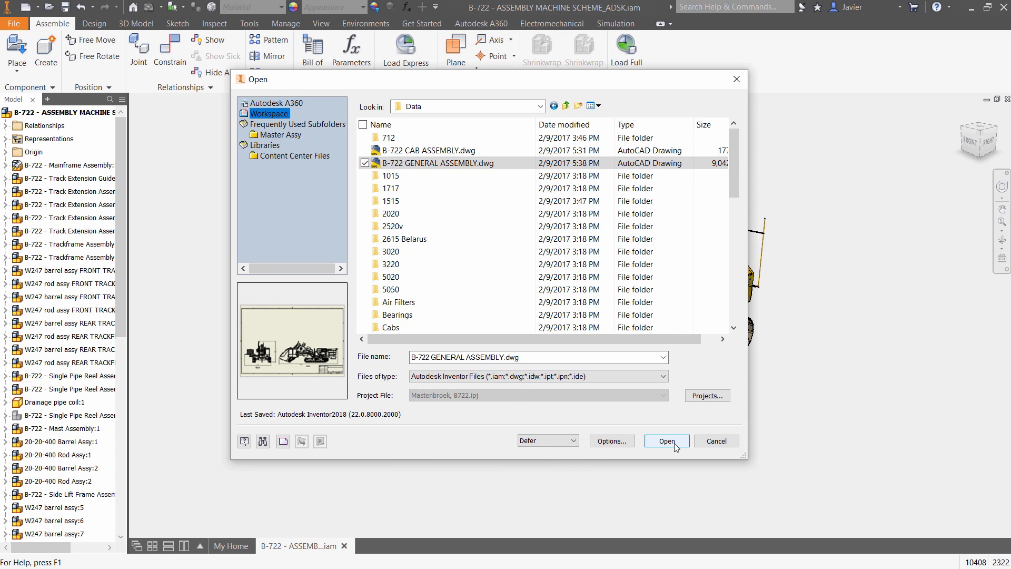
left_click(666, 440)
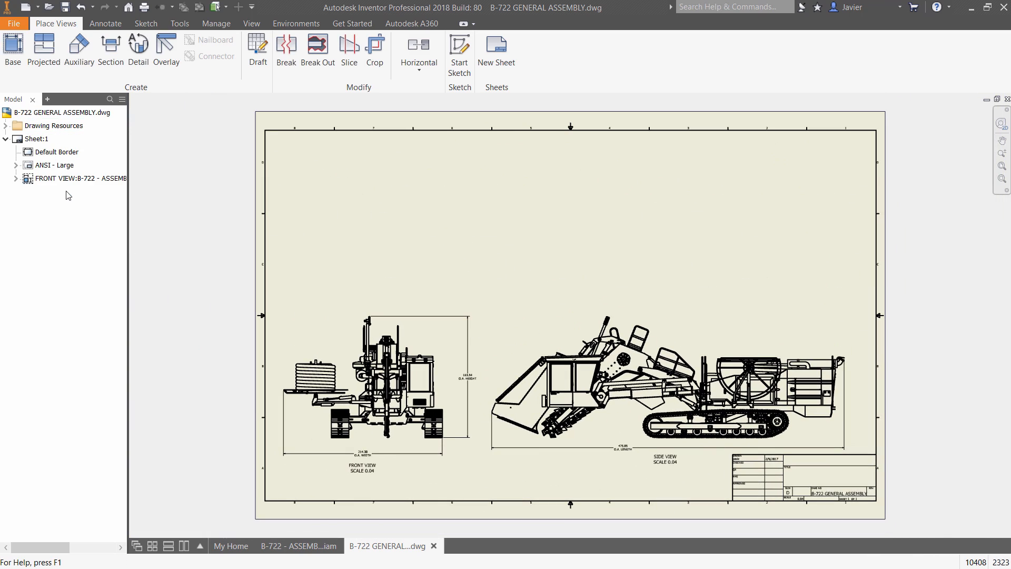
Place a shaded isometric base view of the trencher at 0.05 scale, preview off.
left_click(12, 49)
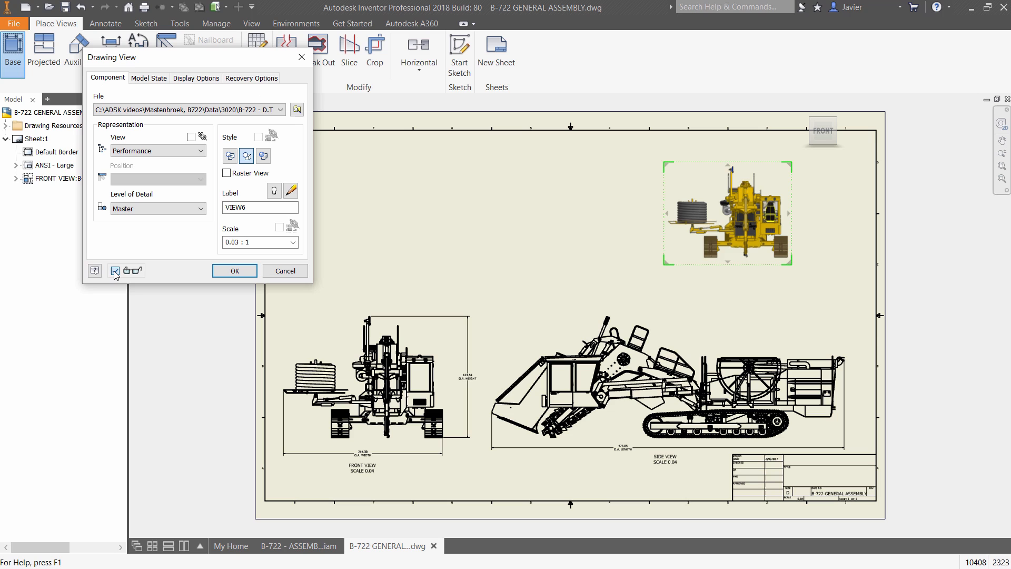
left_click(115, 270)
type("0.05")
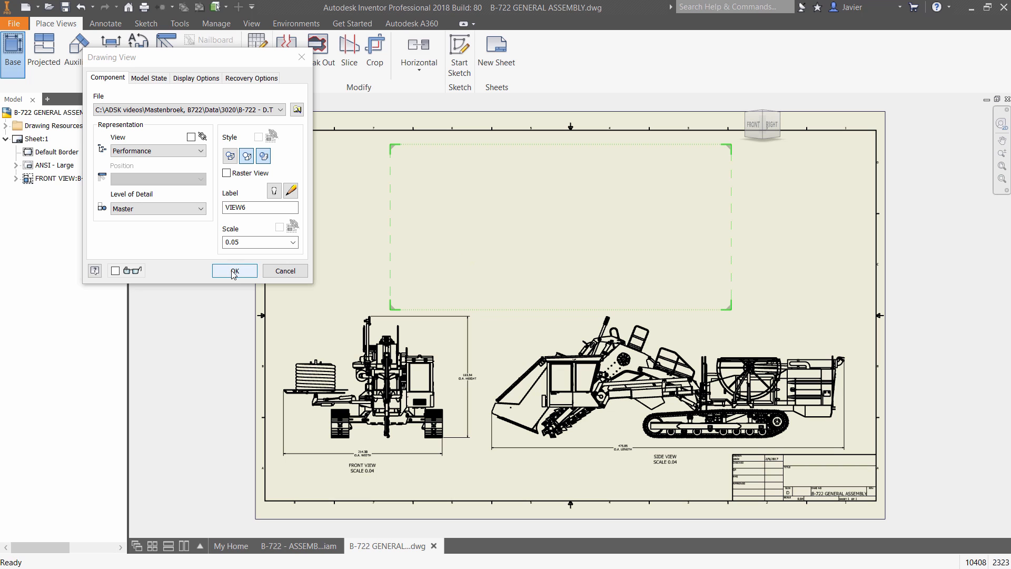
left_click(234, 270)
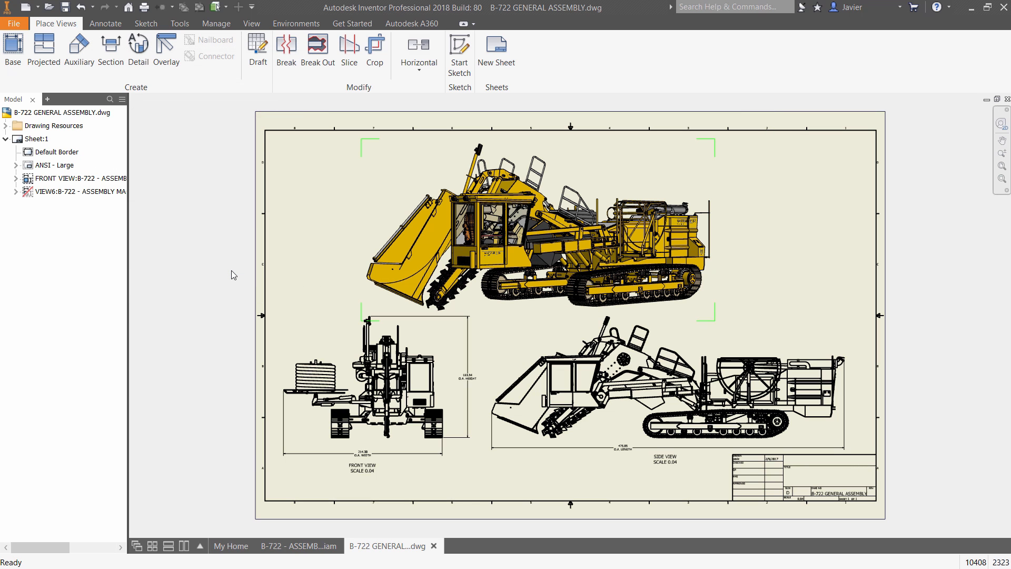